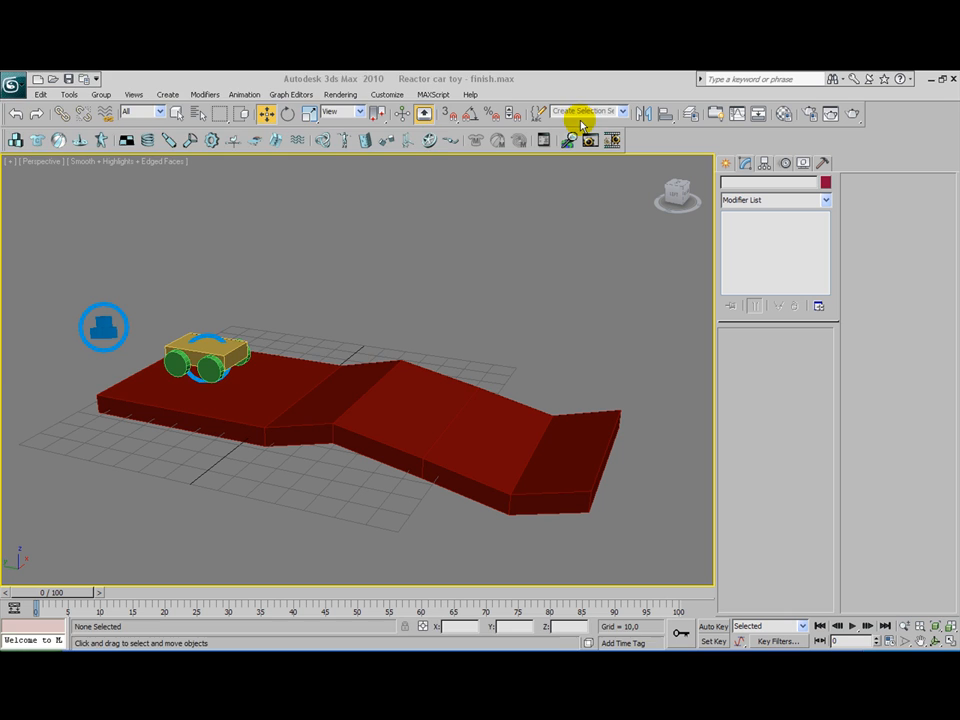
Play the current scene in the real-time physics preview, then close it and its messages.
left_click(580, 120)
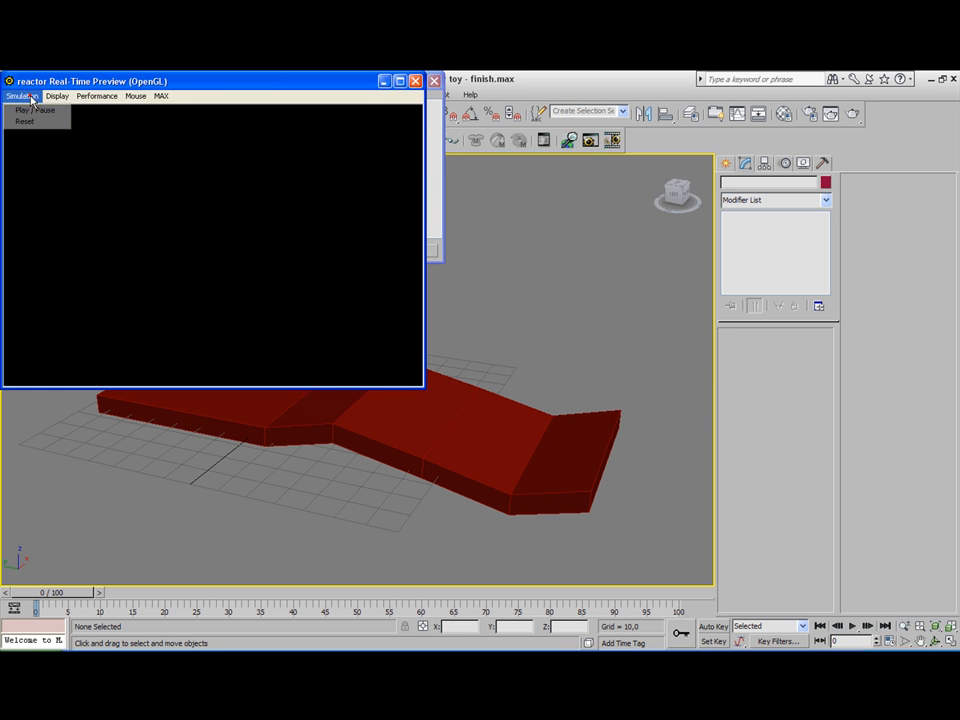
left_click(33, 110)
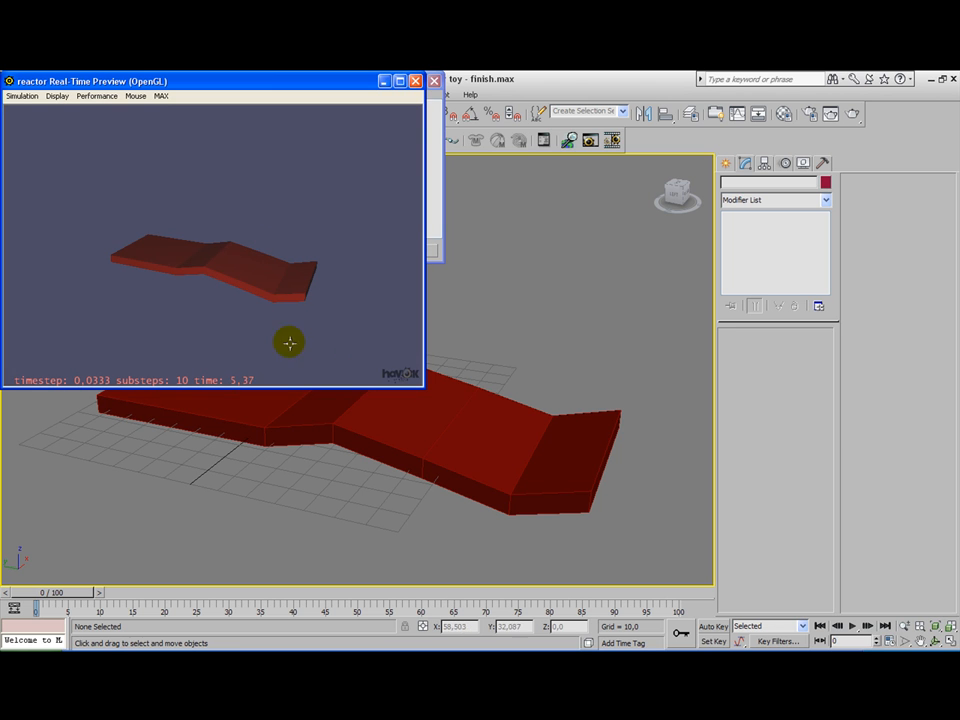
left_click(415, 81)
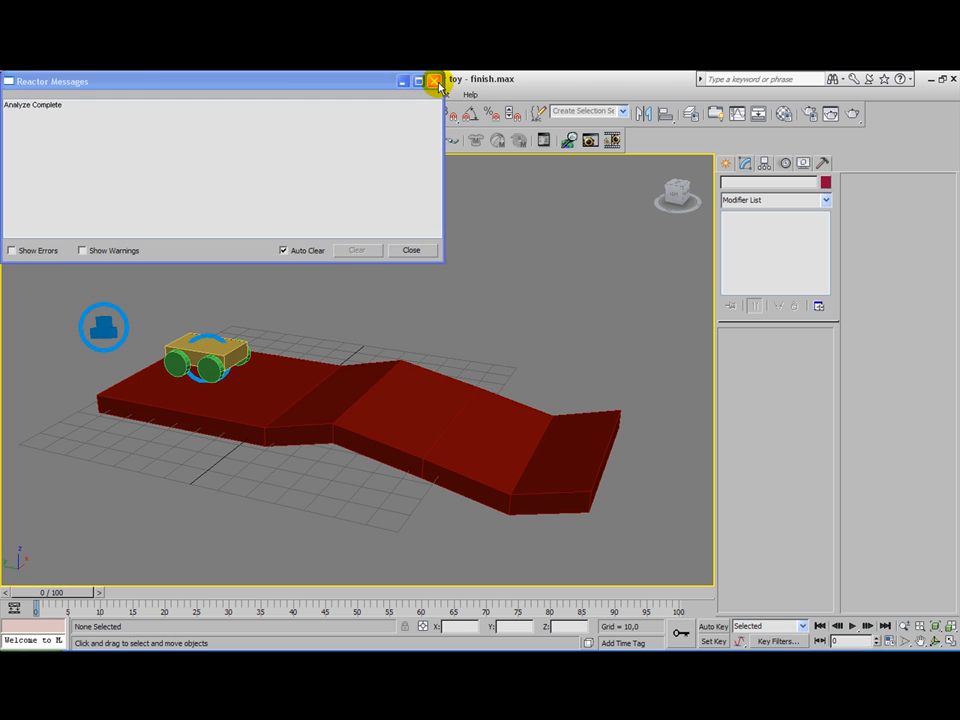
left_click(434, 82)
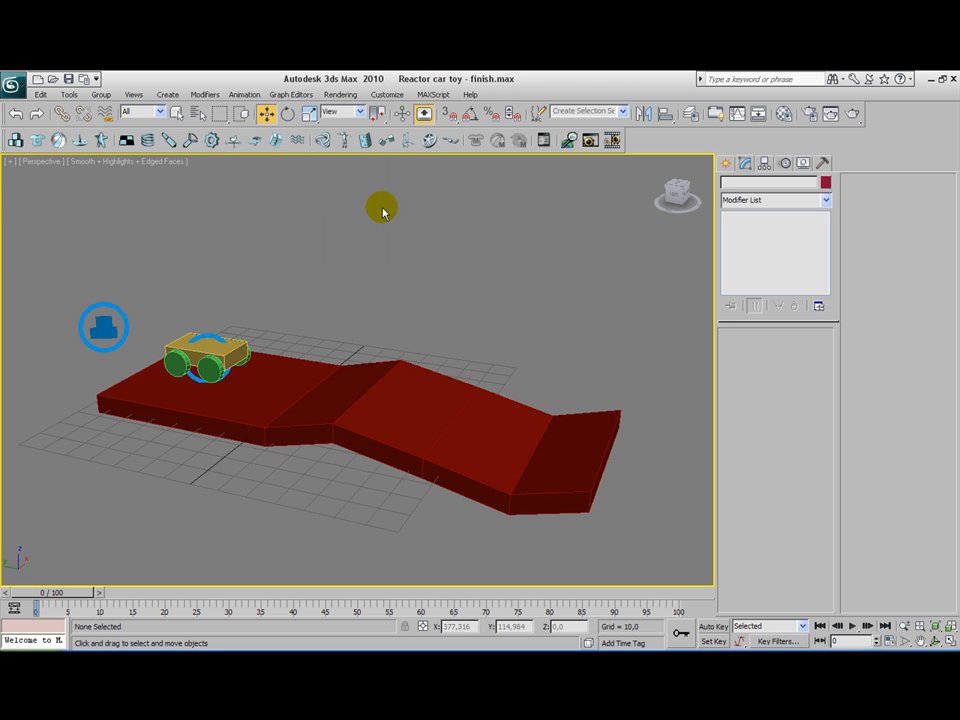
mouse_move(379, 208)
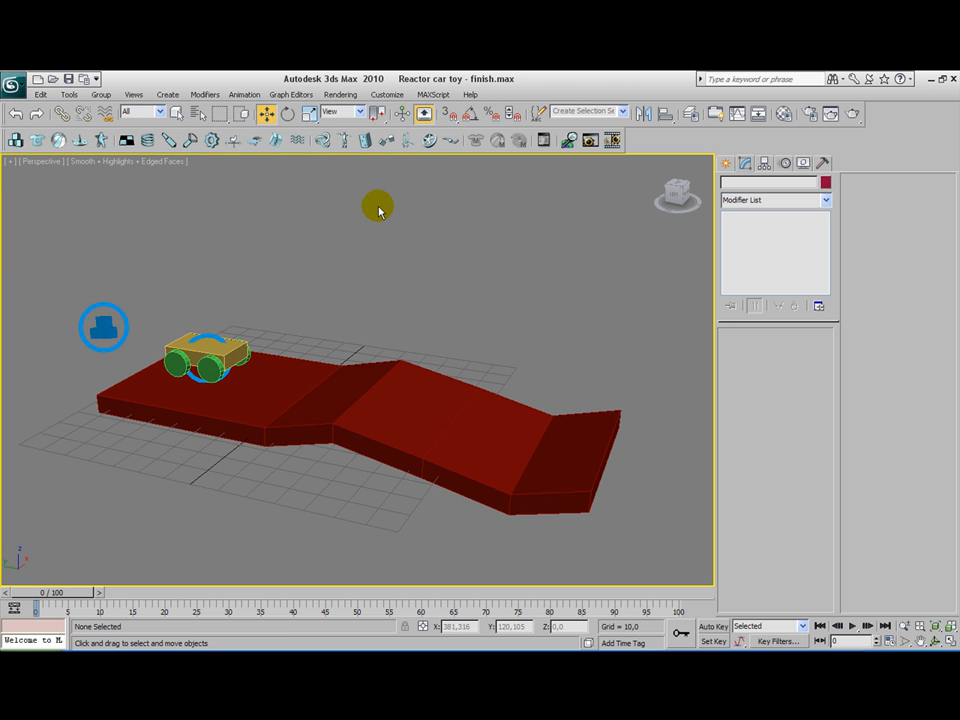
mouse_move(205, 333)
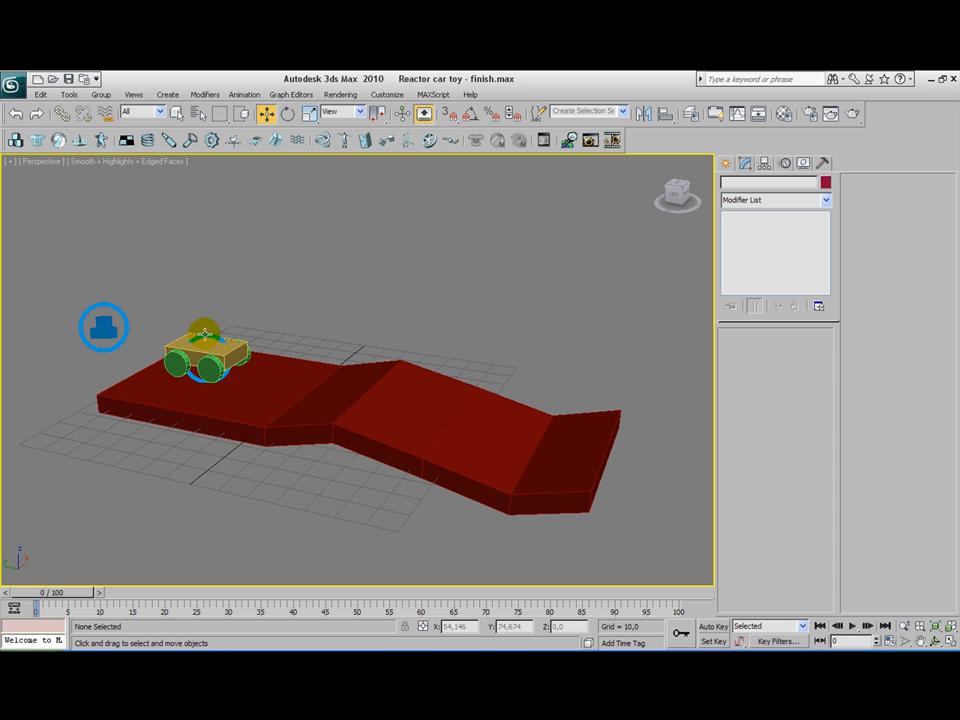
Select the road, then the car's body box, and name the box 'chassis'.
left_click(205, 355)
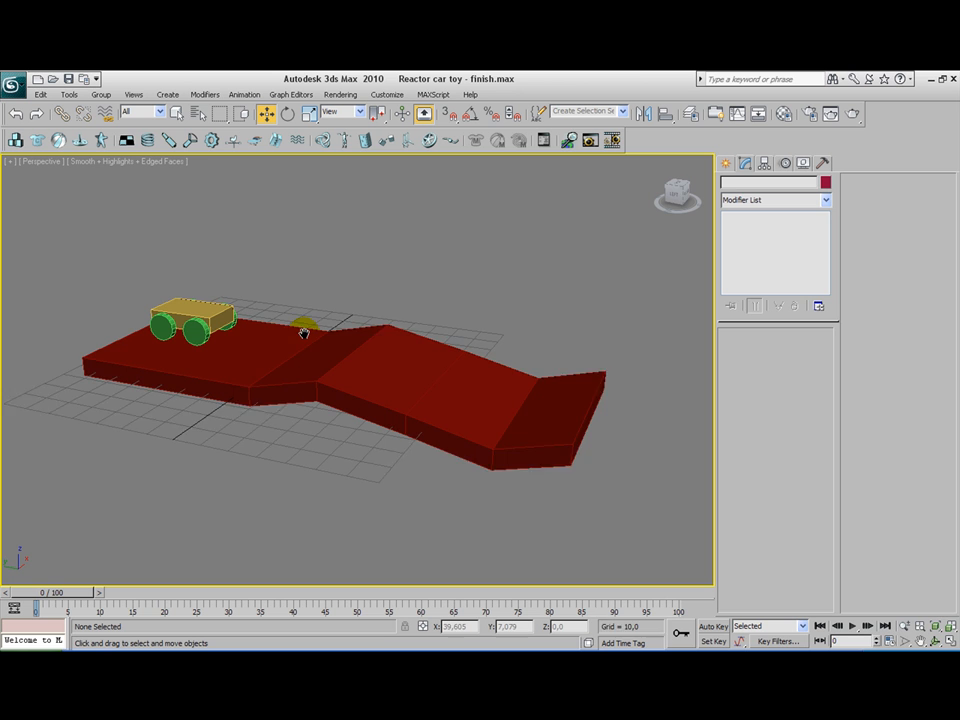
left_click(300, 330)
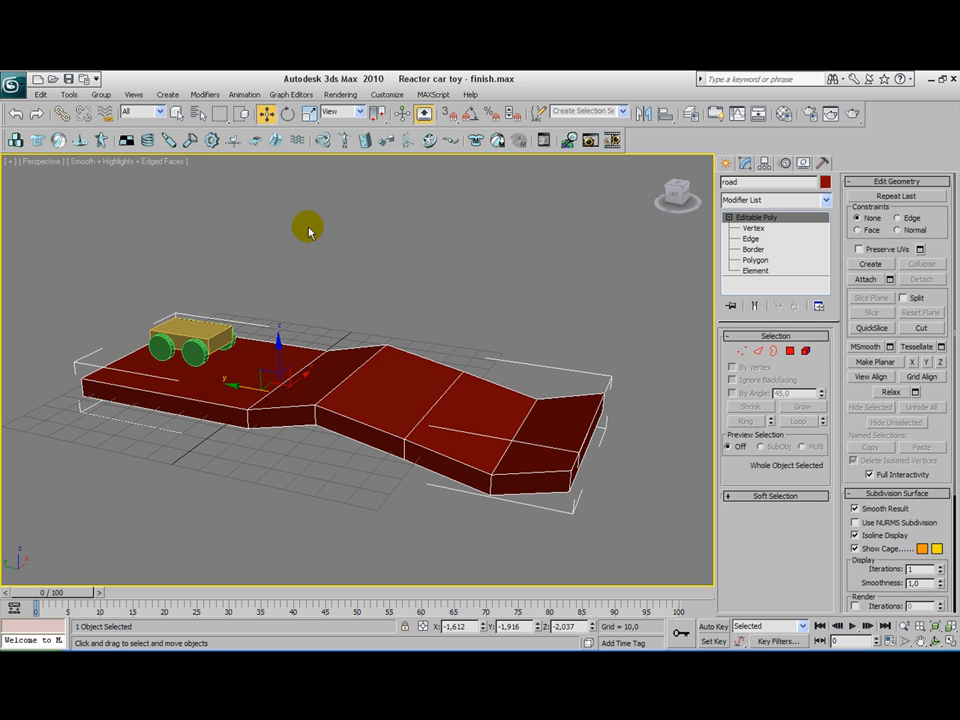
left_click(190, 335)
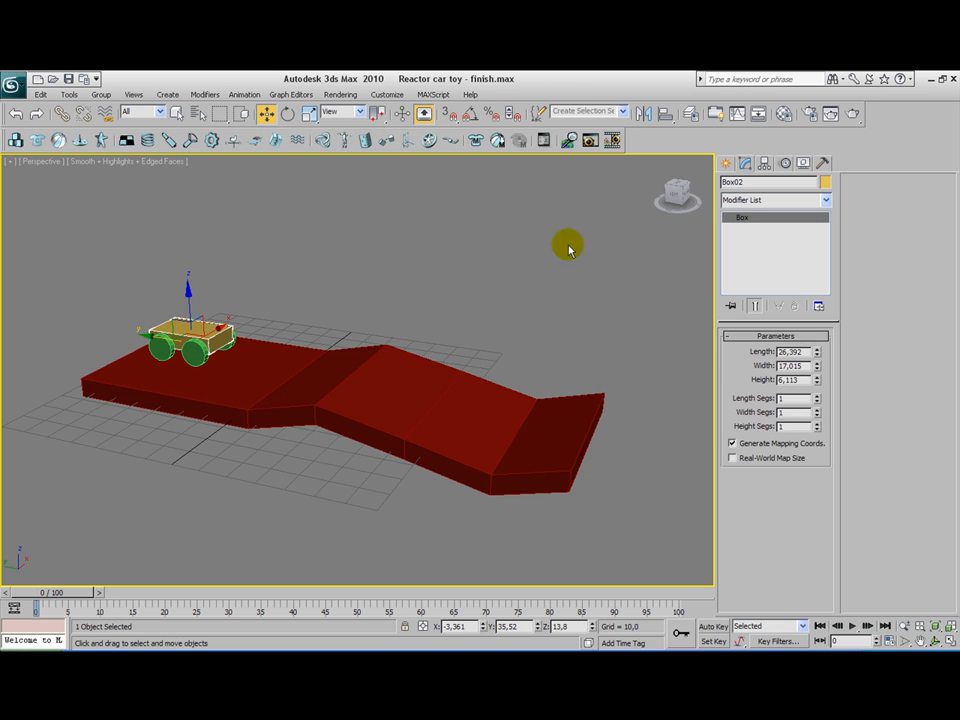
type("chas")
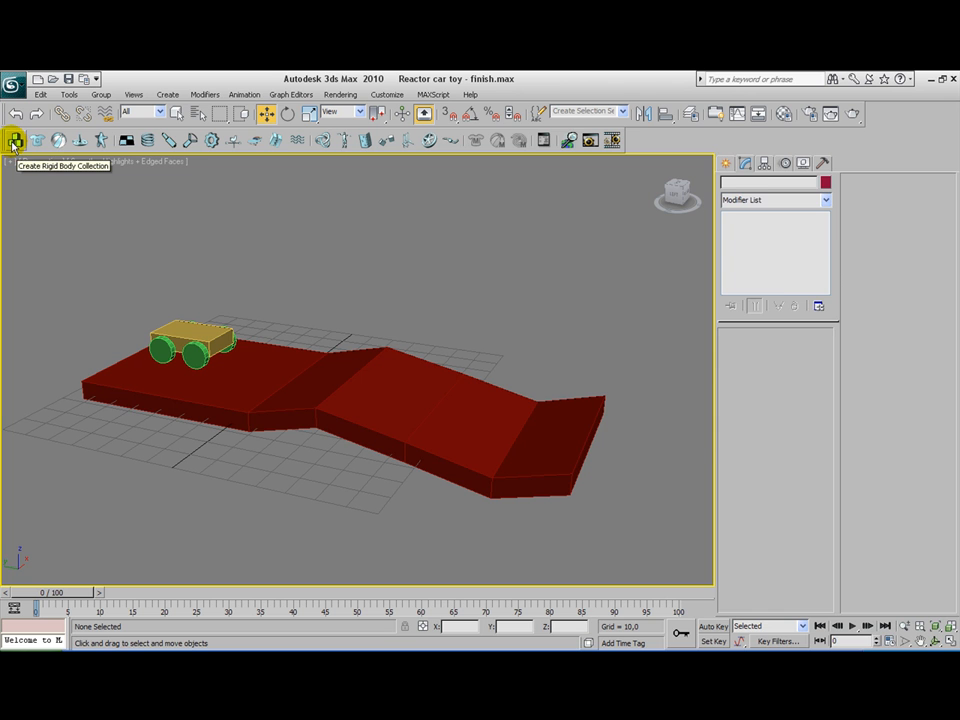
Place a rigid body collection helper and the Toy Car01 helper, then edit Toy Car01.
left_click(16, 140)
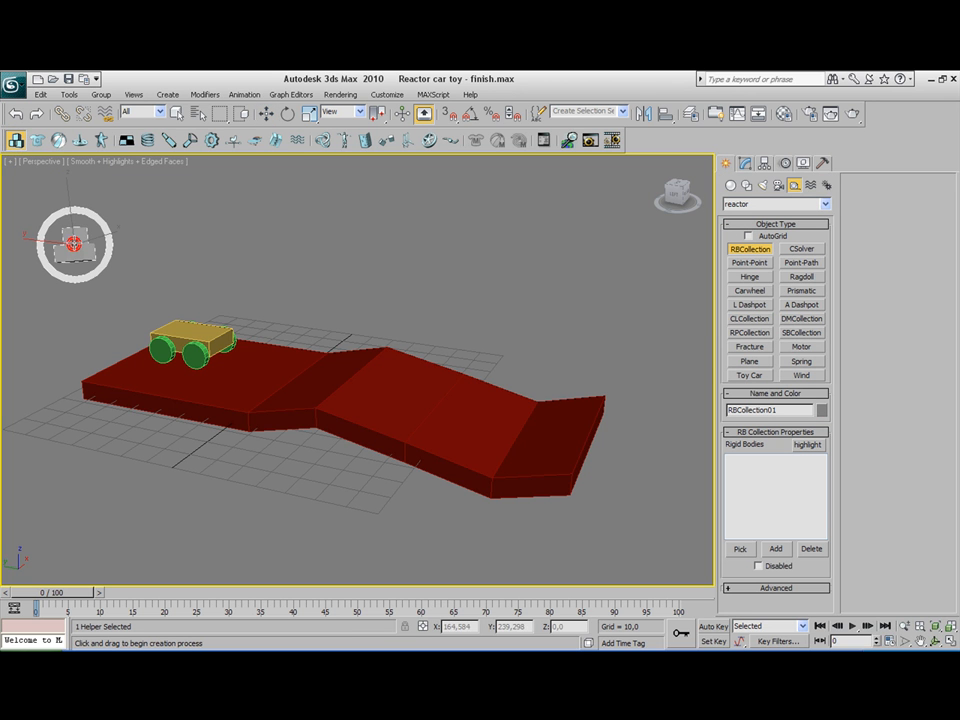
mouse_move(252, 140)
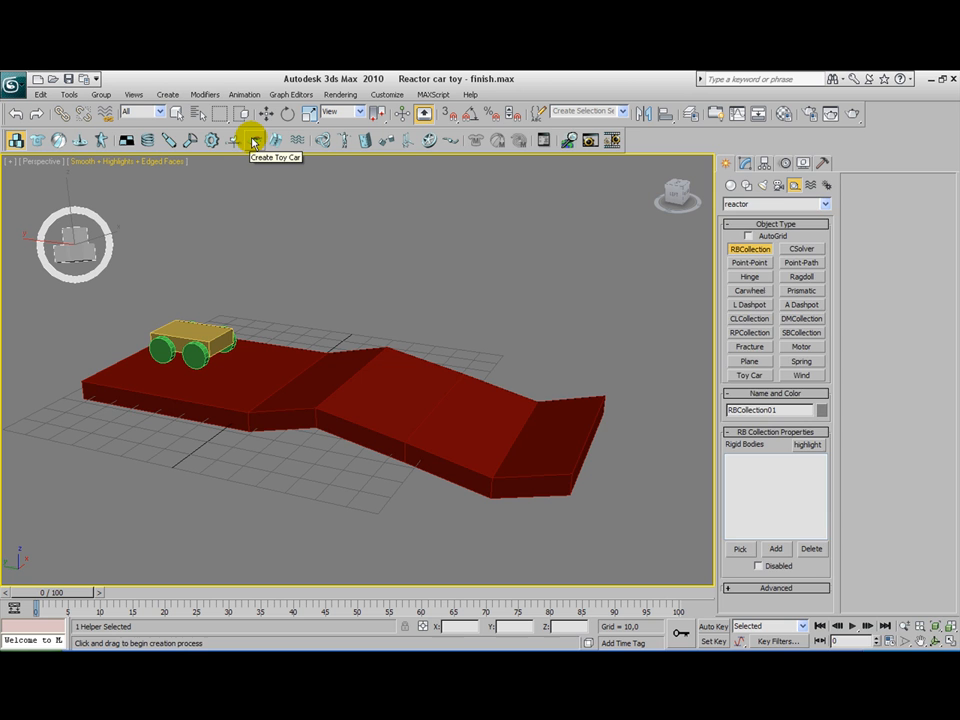
left_click(749, 375)
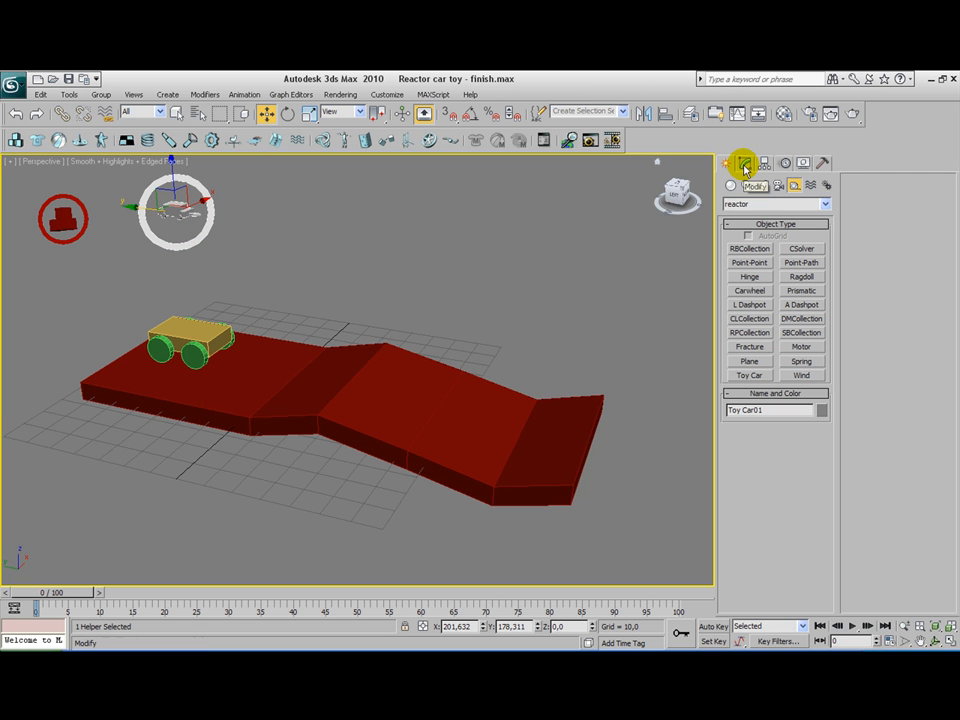
left_click(744, 164)
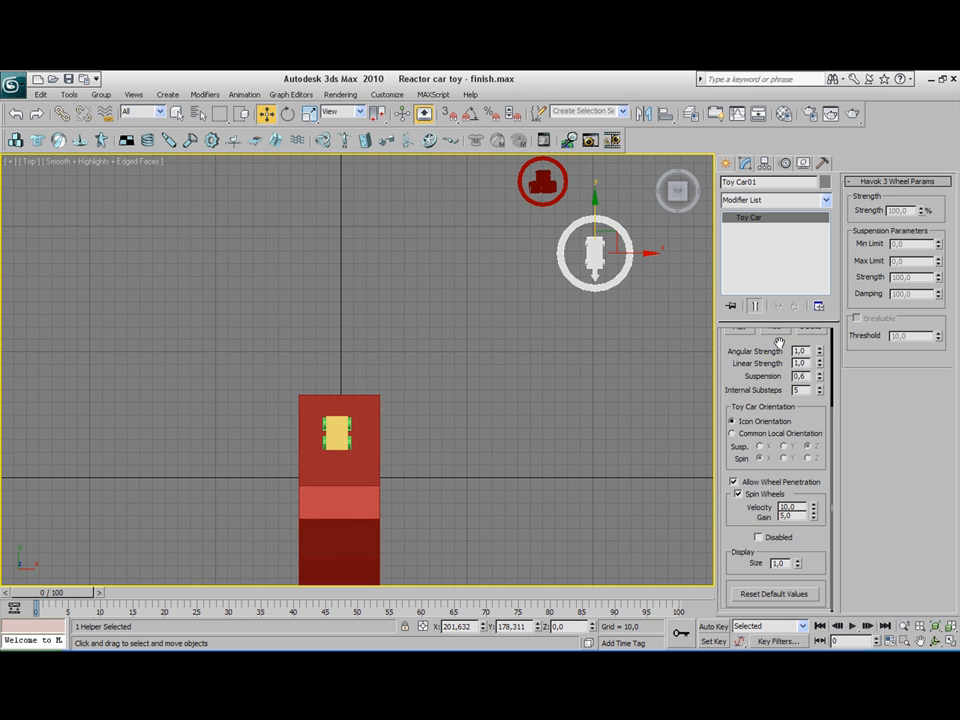
Assign the chassis and four cylinder wheels to Toy Car01 and adjust wheel spin.
left_click(595, 250)
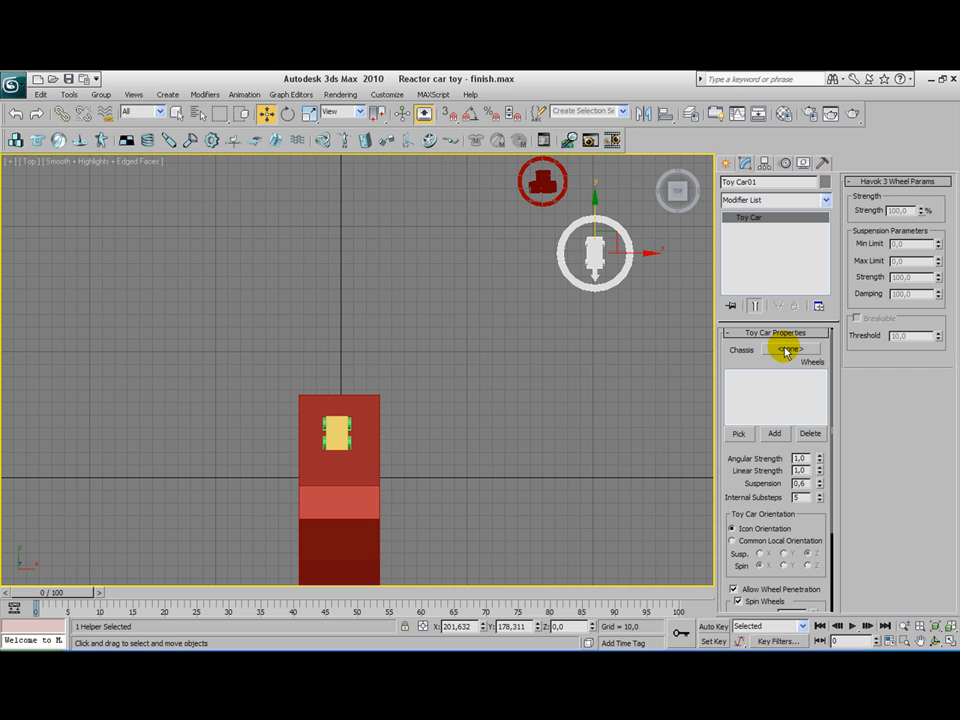
left_click(790, 349)
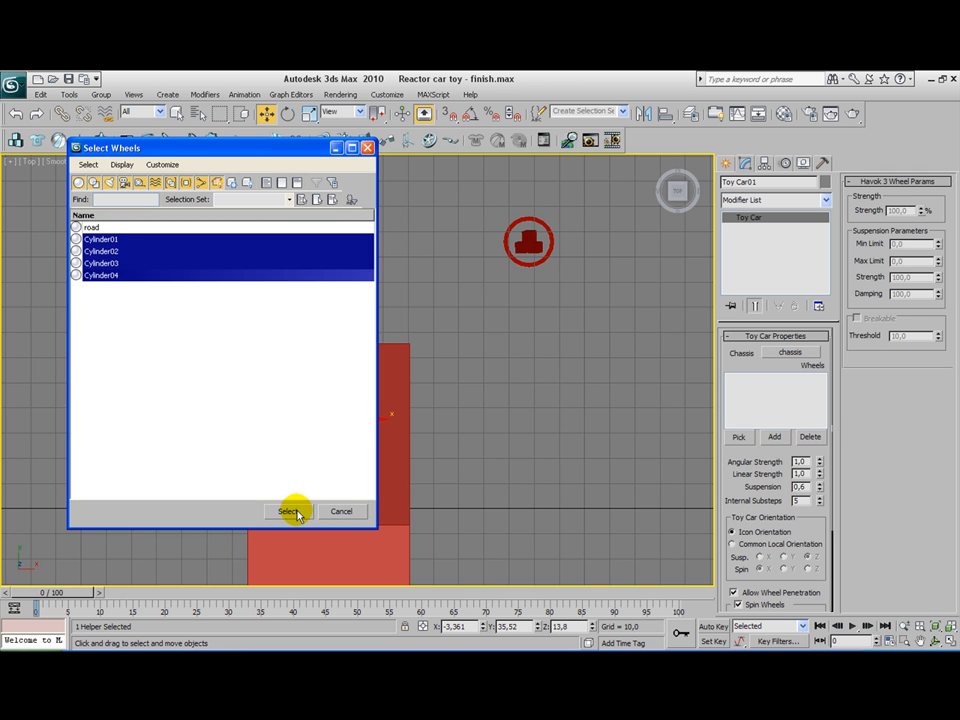
left_click(289, 511)
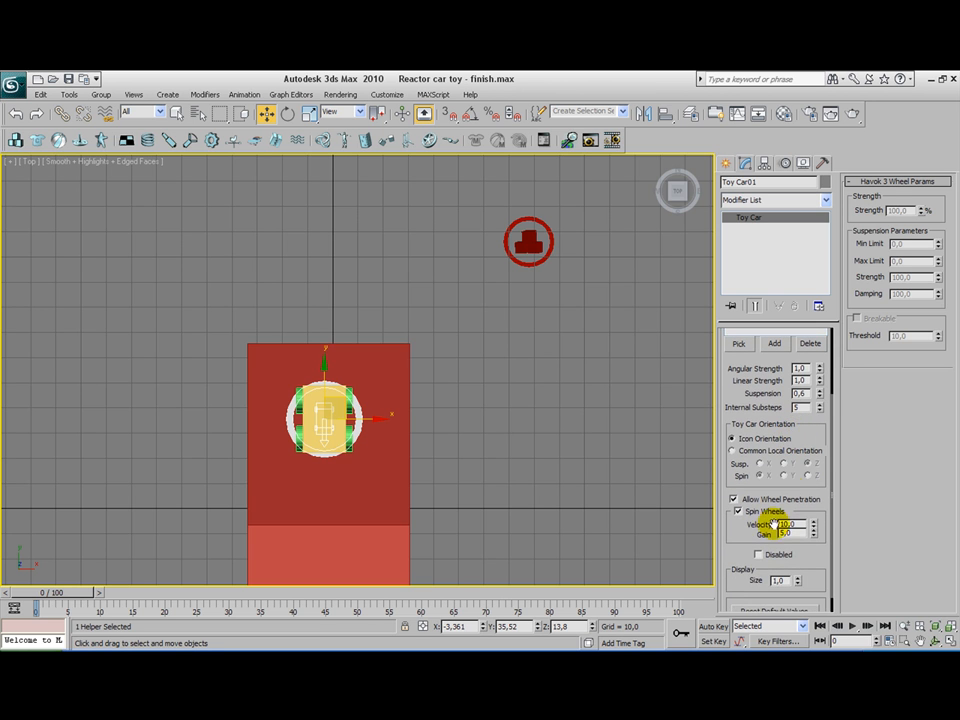
left_click(739, 511)
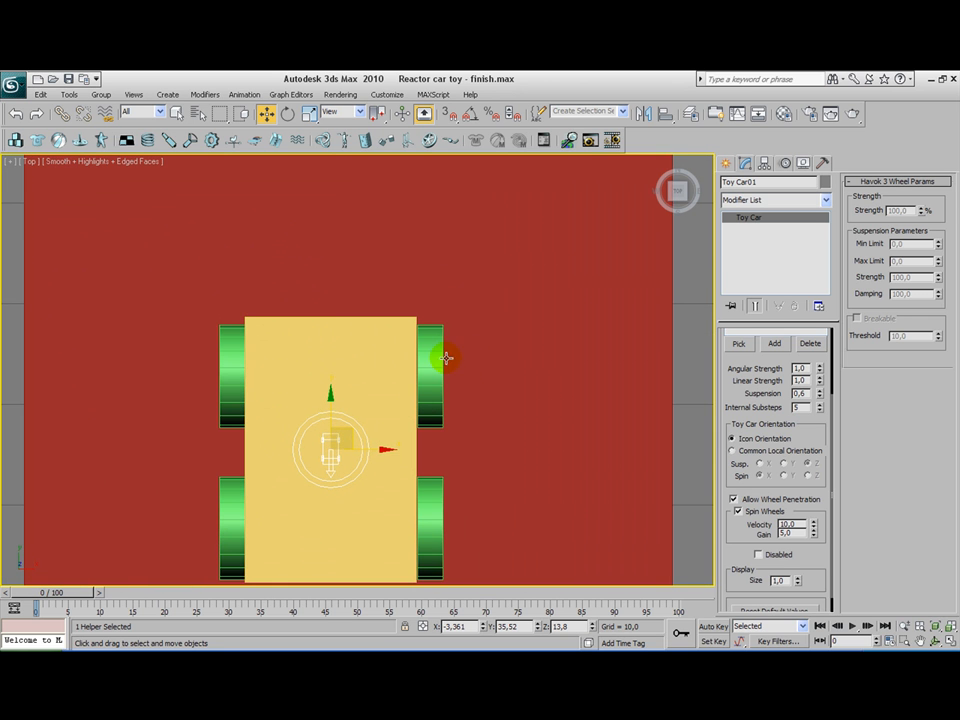
mouse_move(355, 365)
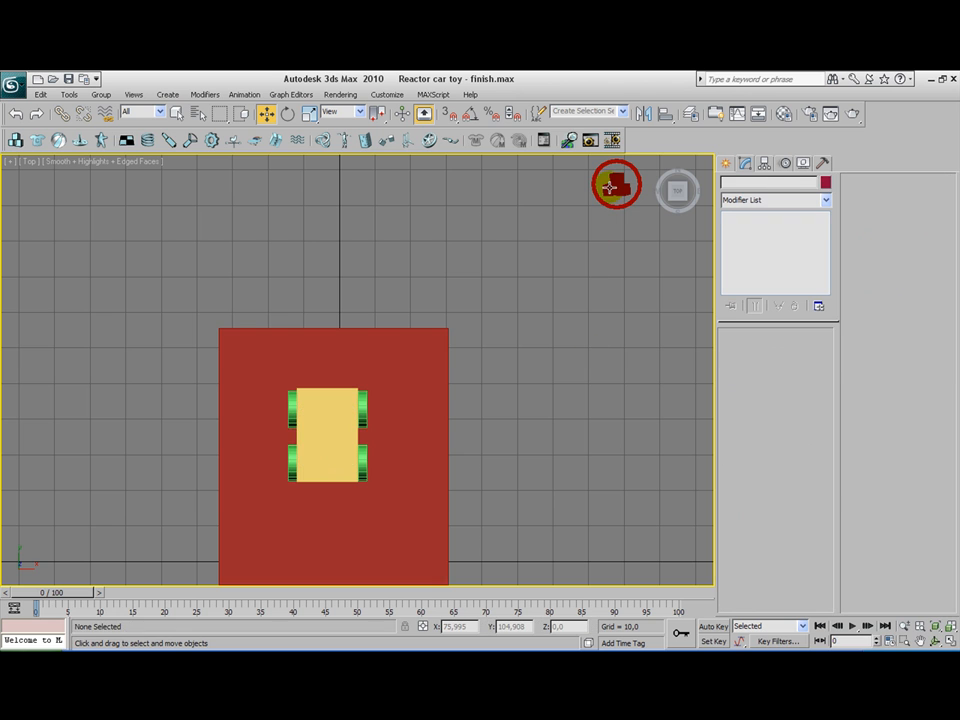
Add the road, chassis and Cylinder01–04 to a new RB Collection.
left_click(777, 453)
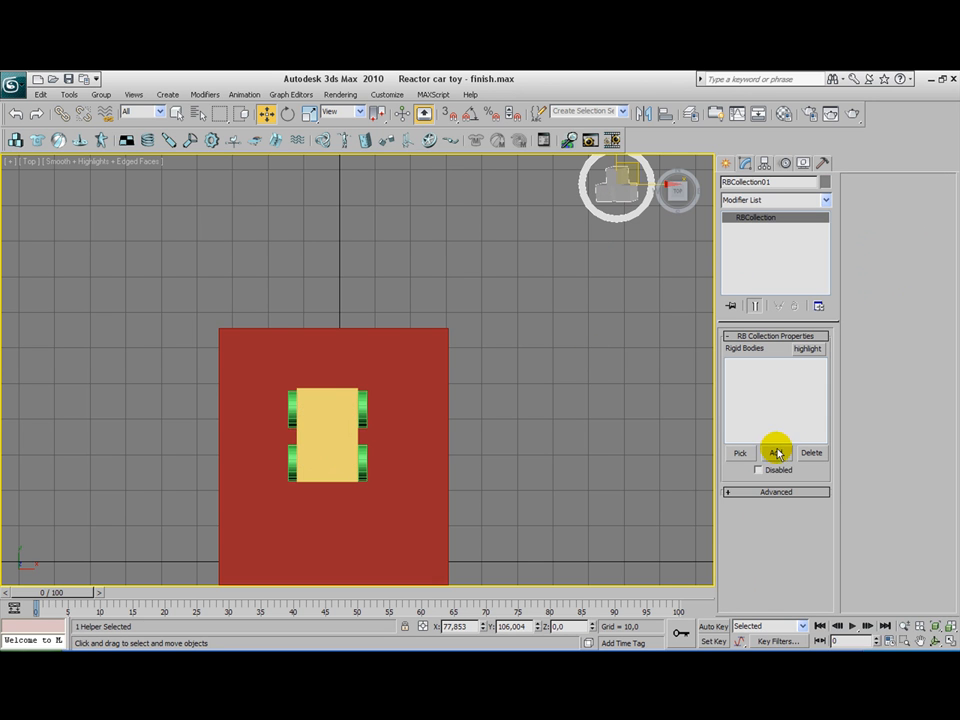
left_click(777, 452)
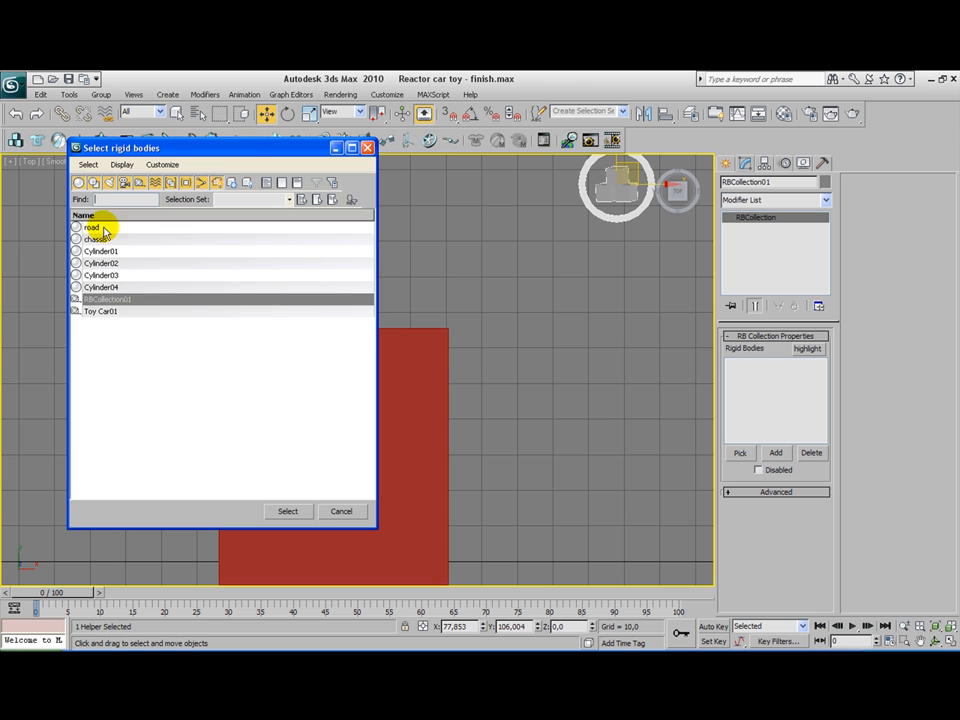
left_click(103, 288)
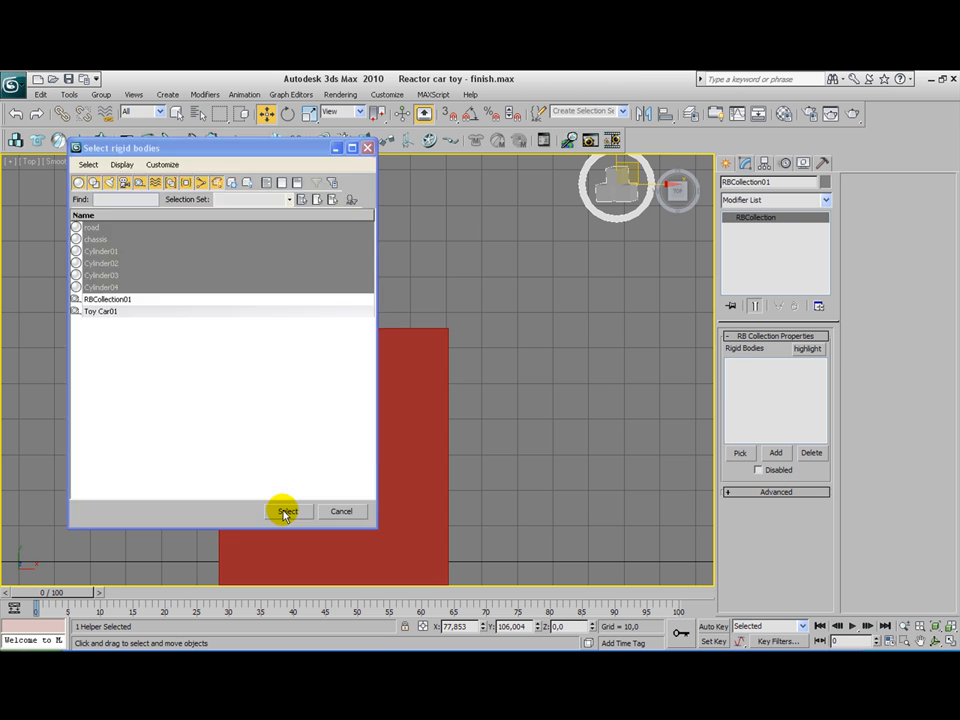
left_click(286, 511)
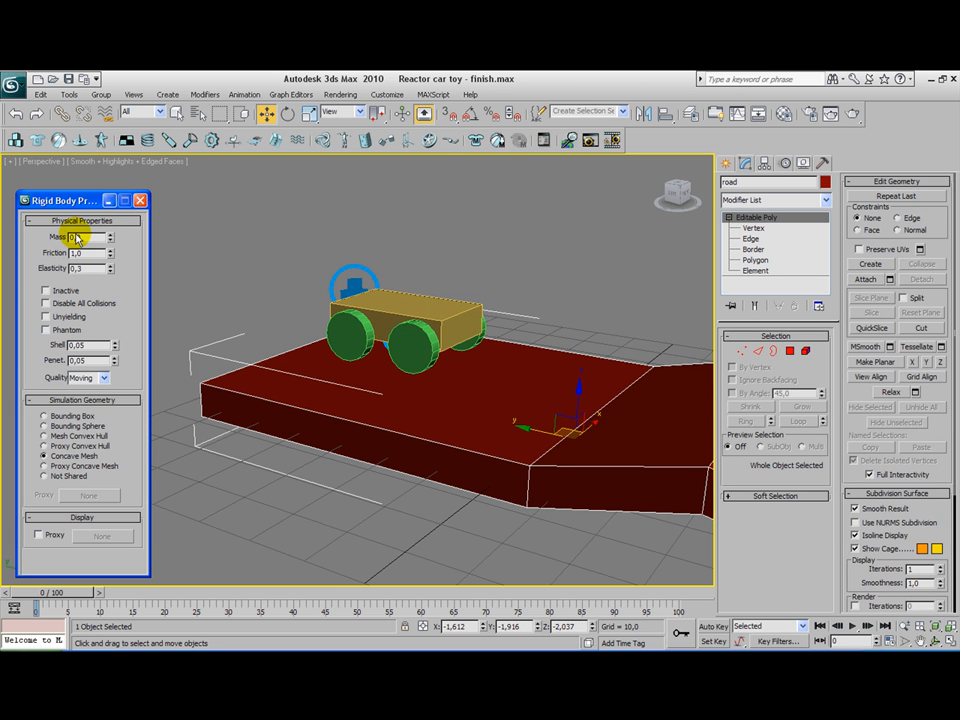
Make the road a concave mesh; give chassis and wheels mass 50, friction 0.3, convex hull.
left_click(78, 236)
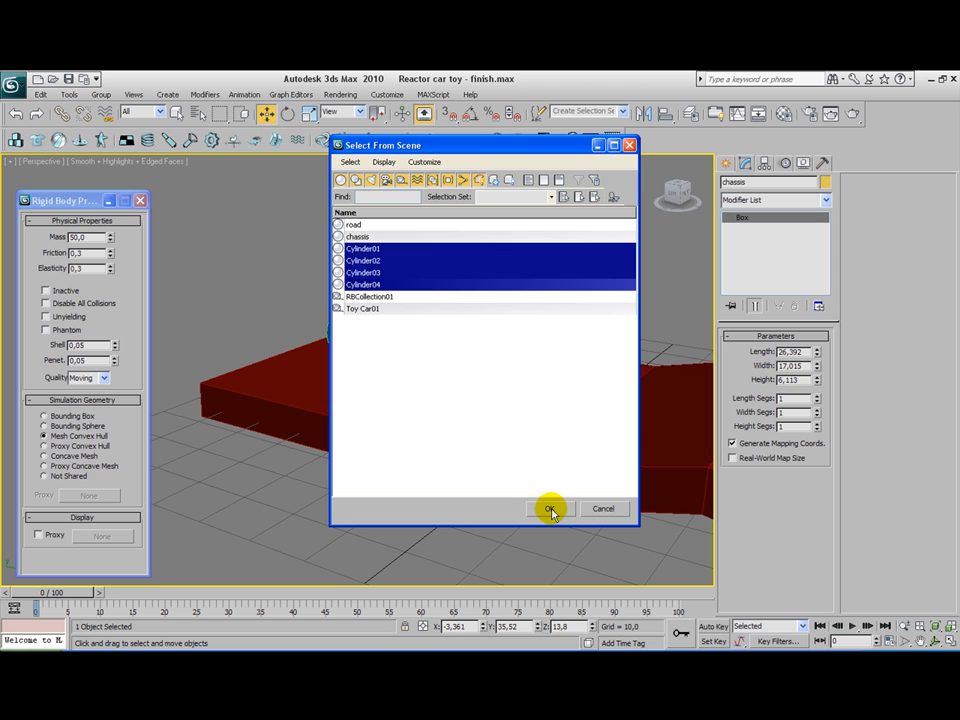
left_click(549, 509)
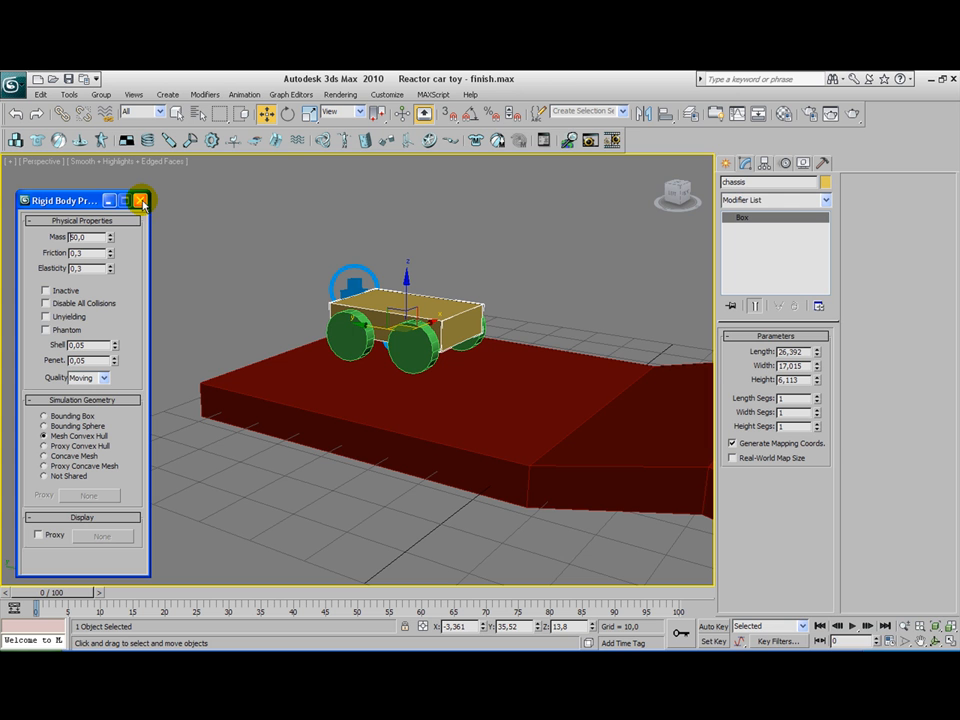
mouse_move(141, 200)
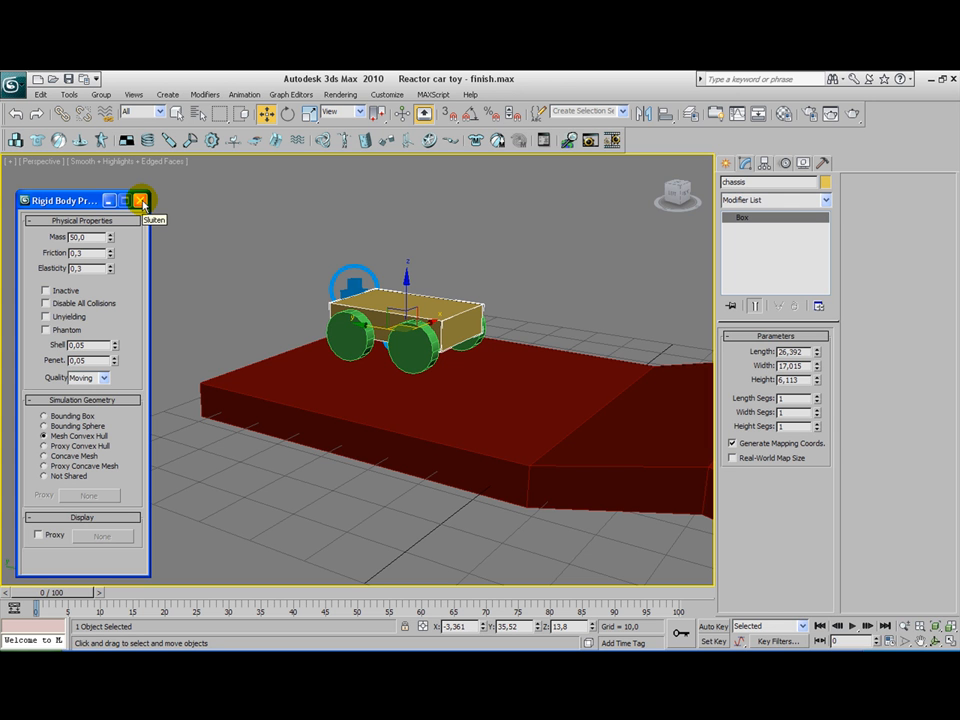
left_click(141, 200)
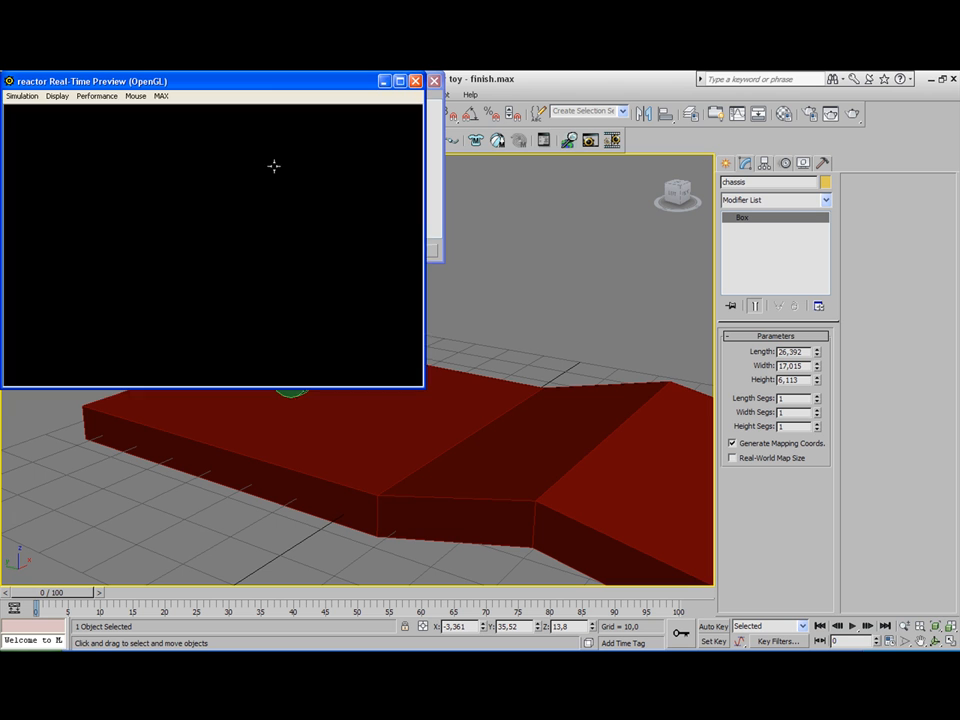
mouse_move(416, 81)
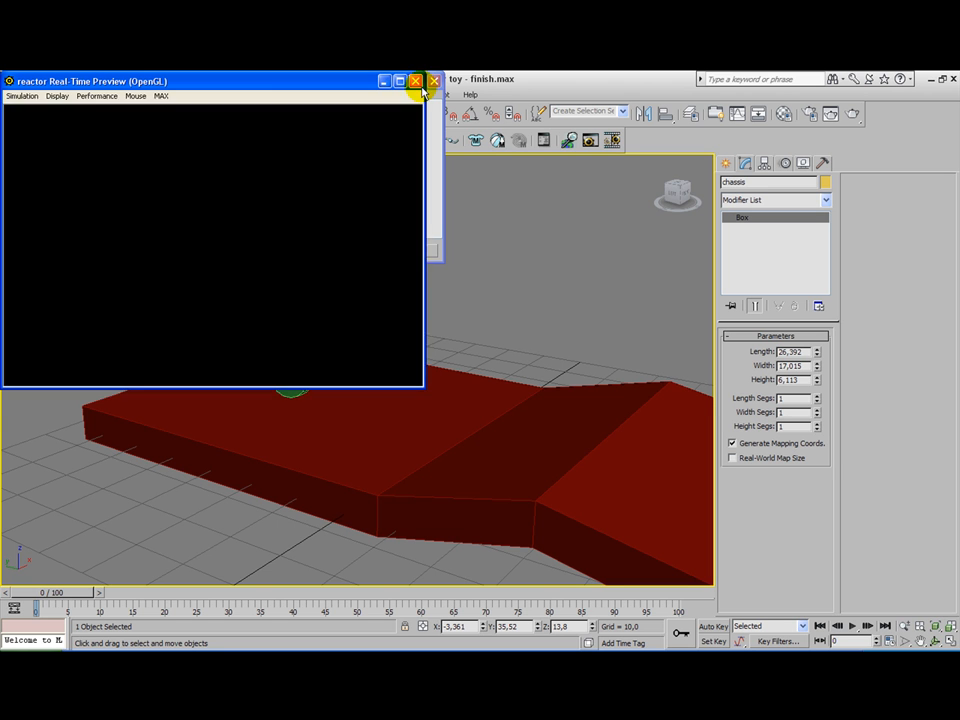
left_click(418, 81)
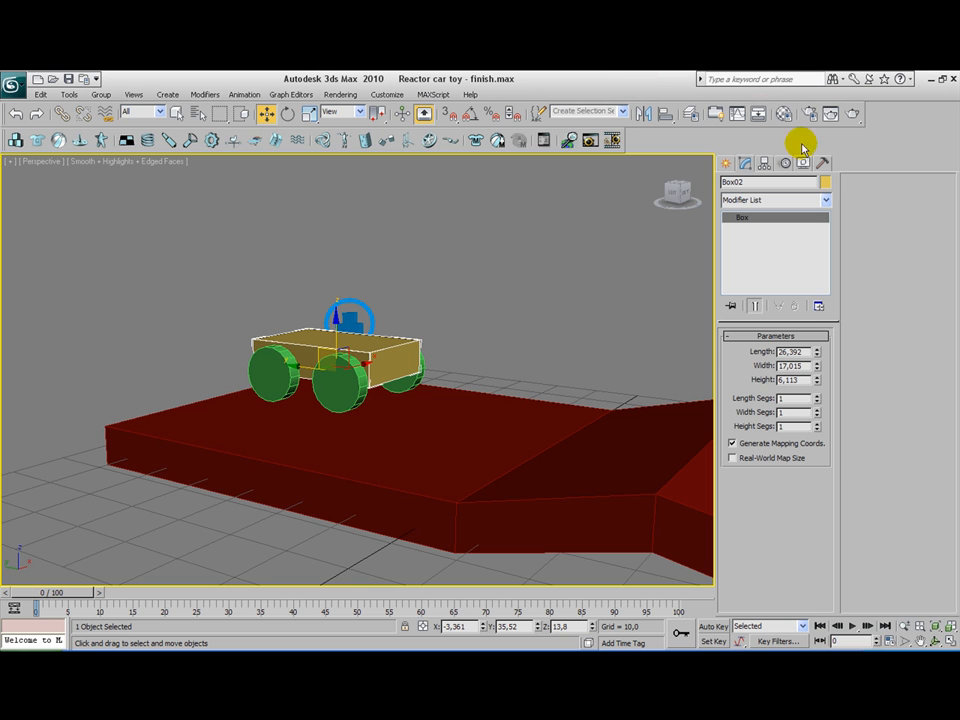
Set reactor World Scale to 30 and play the car driving in the preview.
left_click(819, 162)
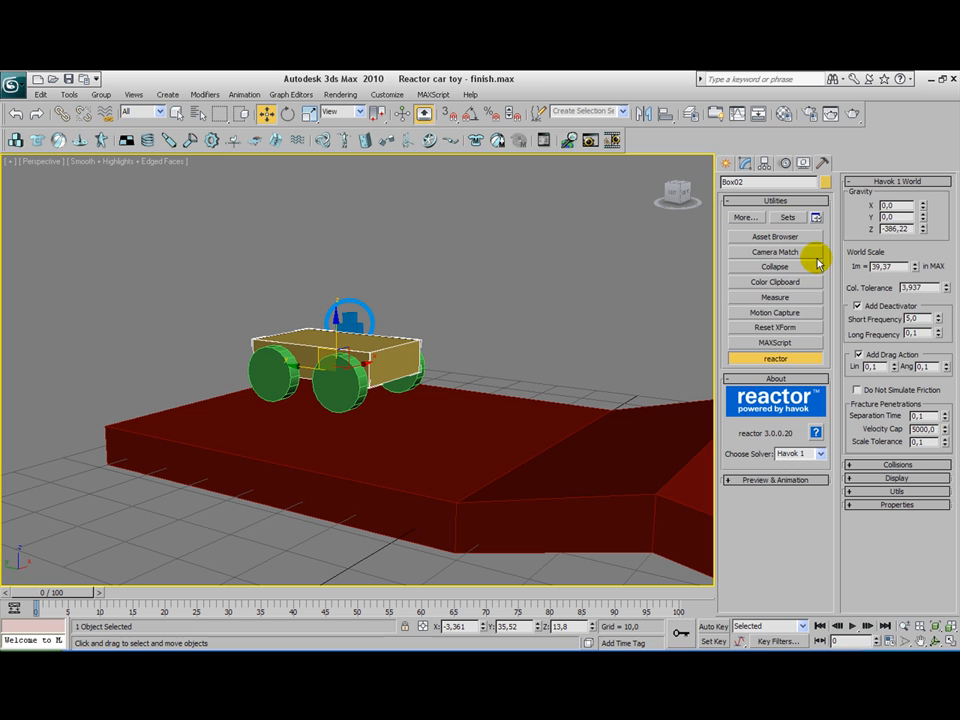
mouse_move(800, 357)
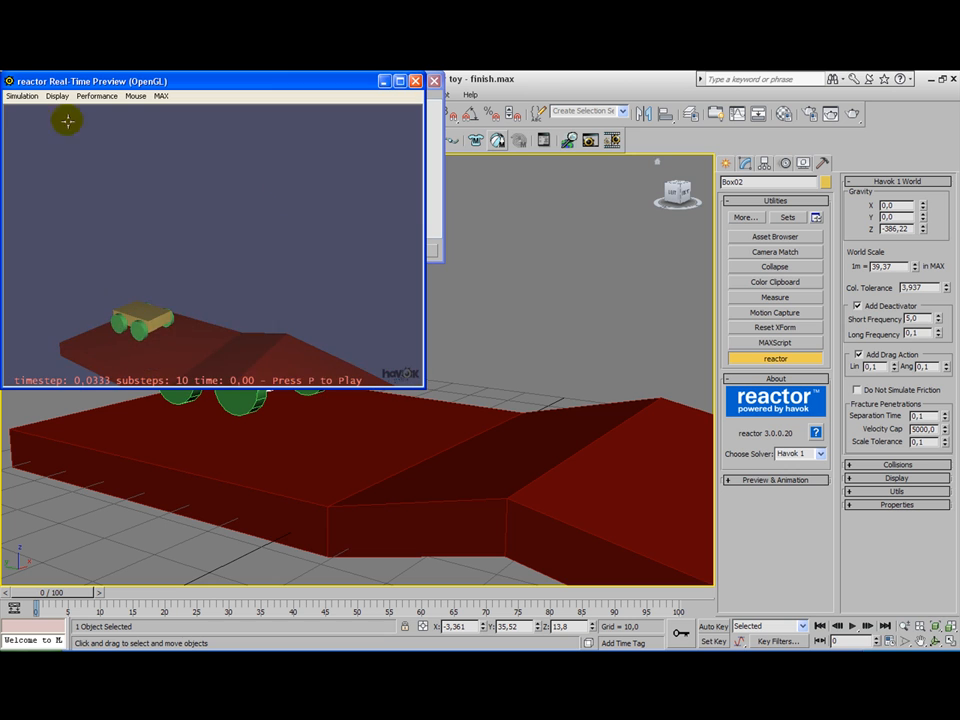
key("p")
type("30")
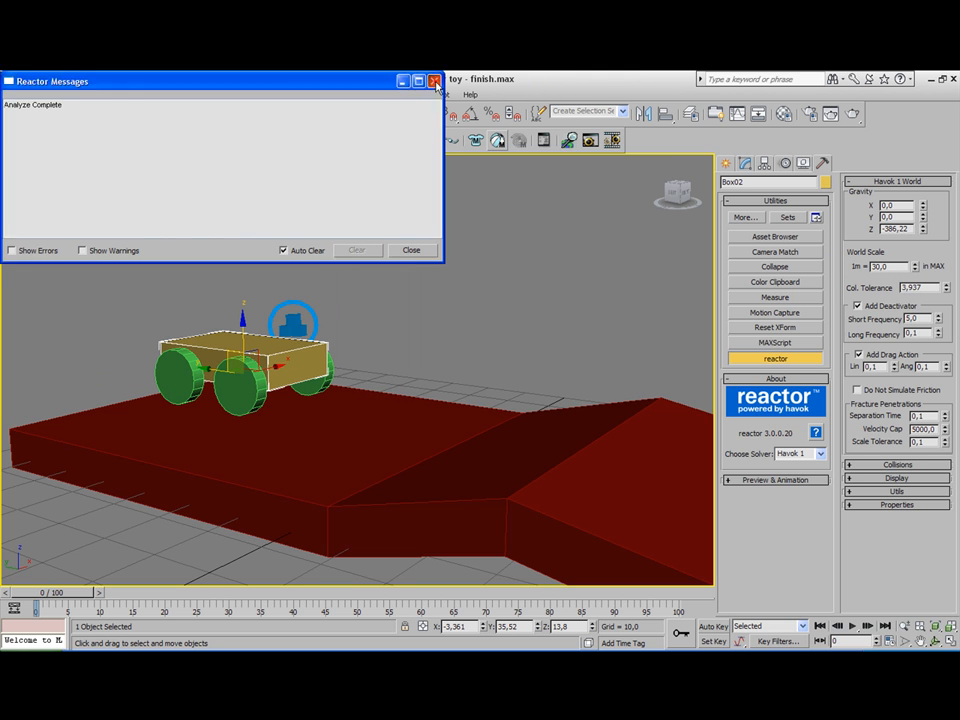
left_click(435, 81)
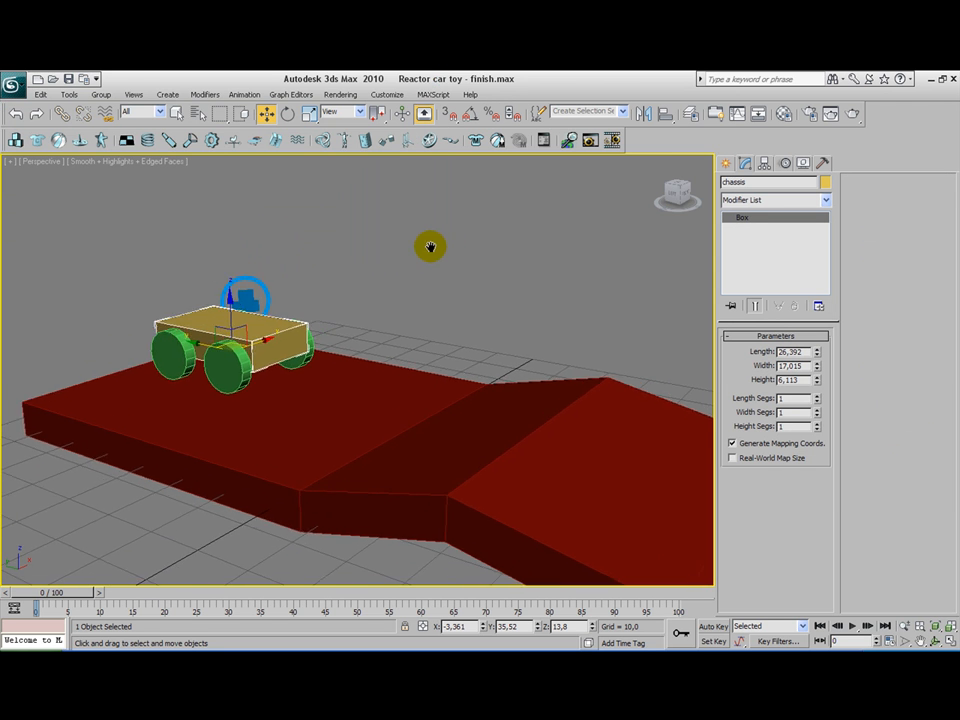
left_click_drag(430, 247, 390, 255)
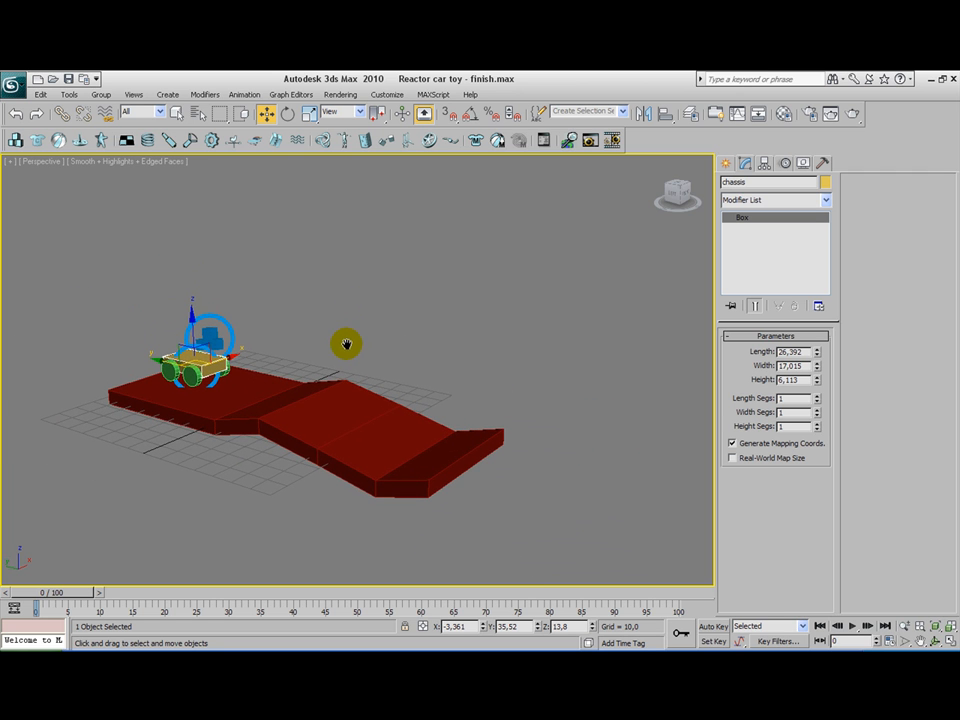
mouse_move(348, 340)
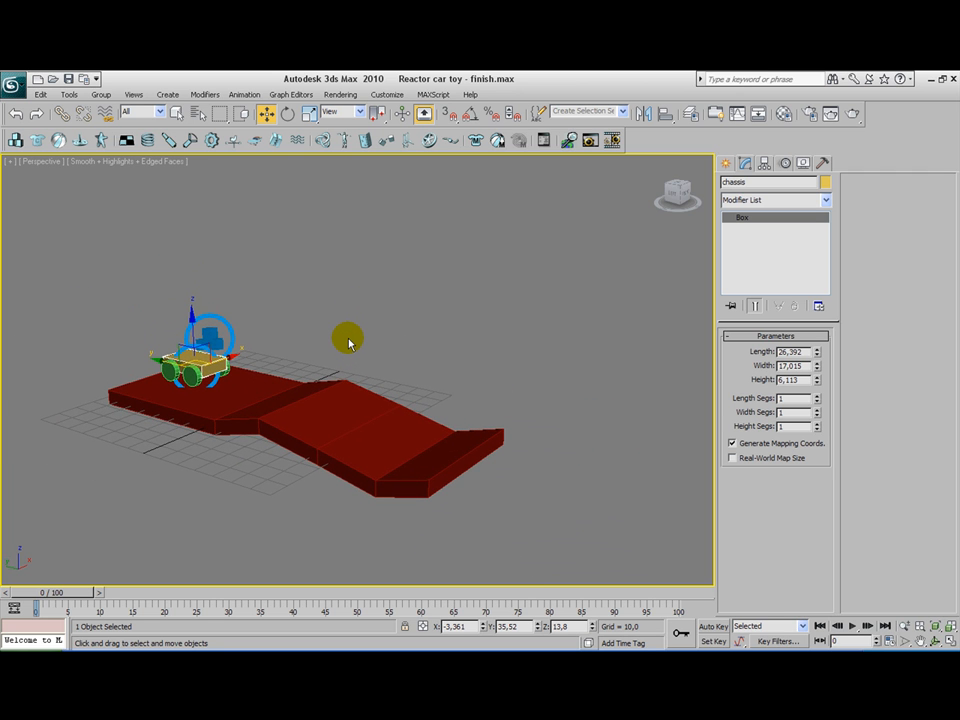